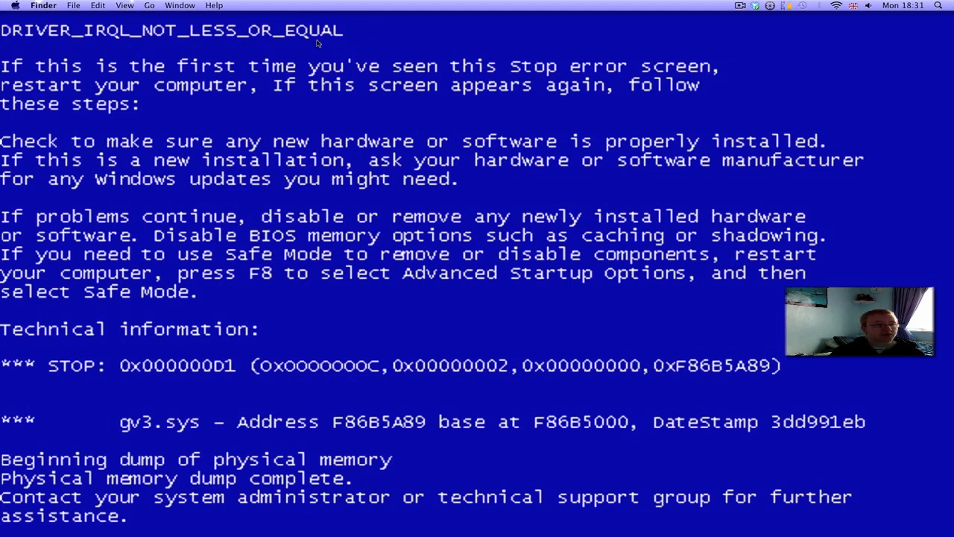
mouse_move(89, 45)
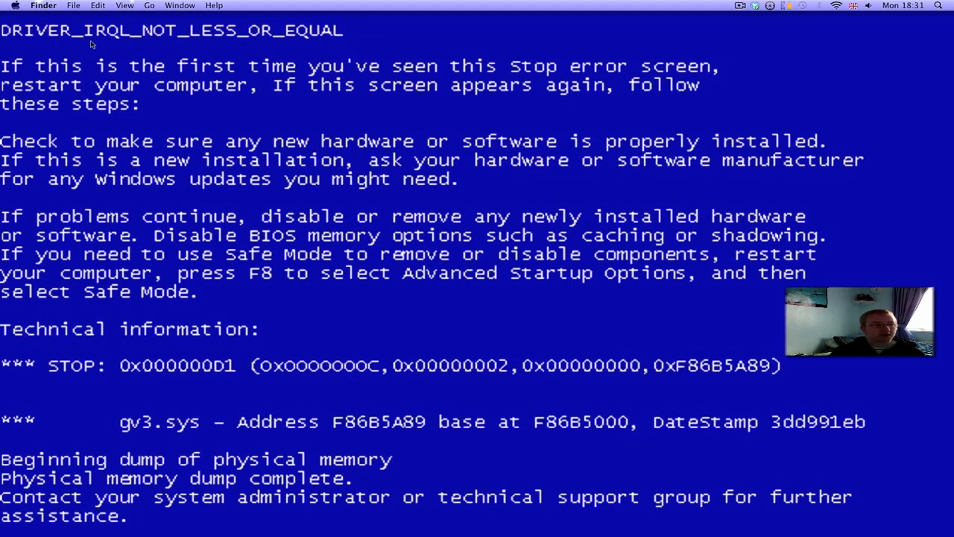
mouse_move(260, 59)
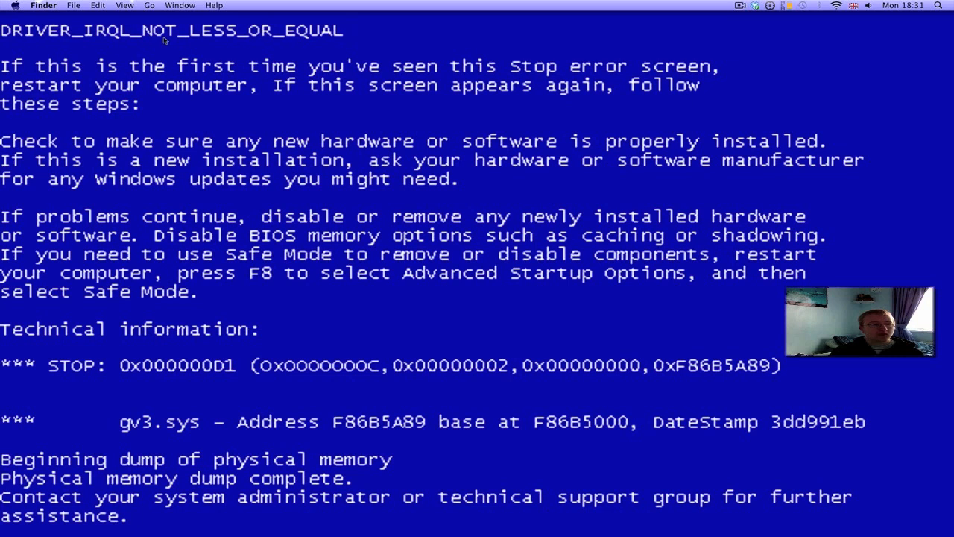
mouse_move(269, 45)
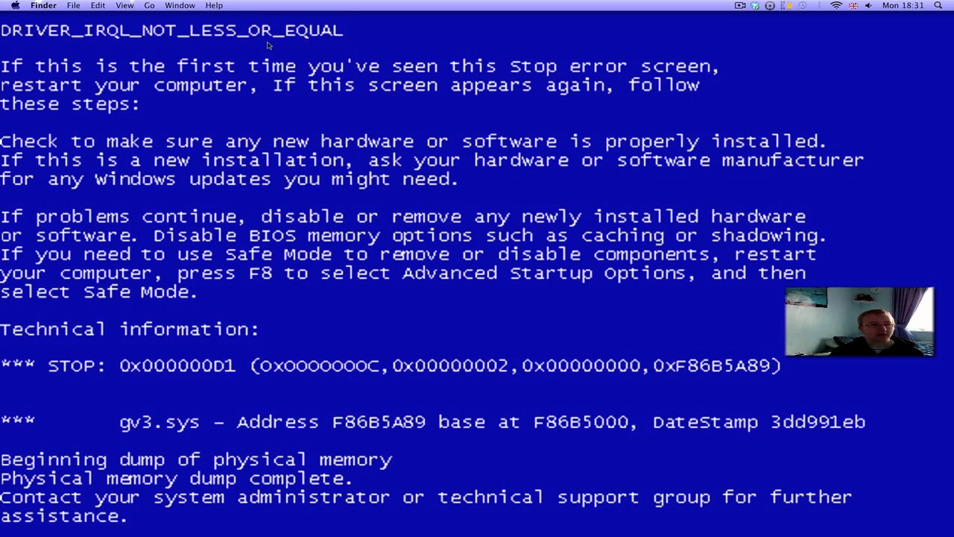
double_click(171, 30)
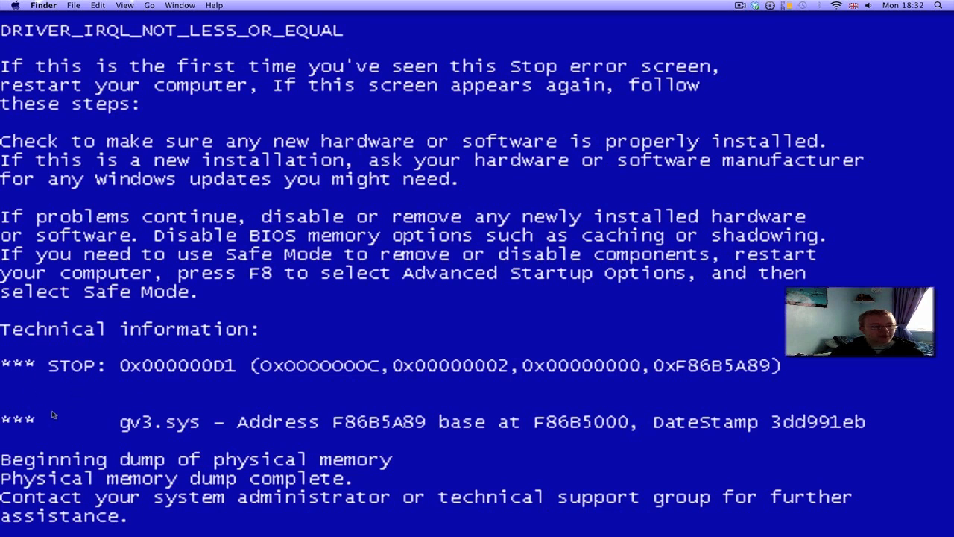
mouse_move(58, 355)
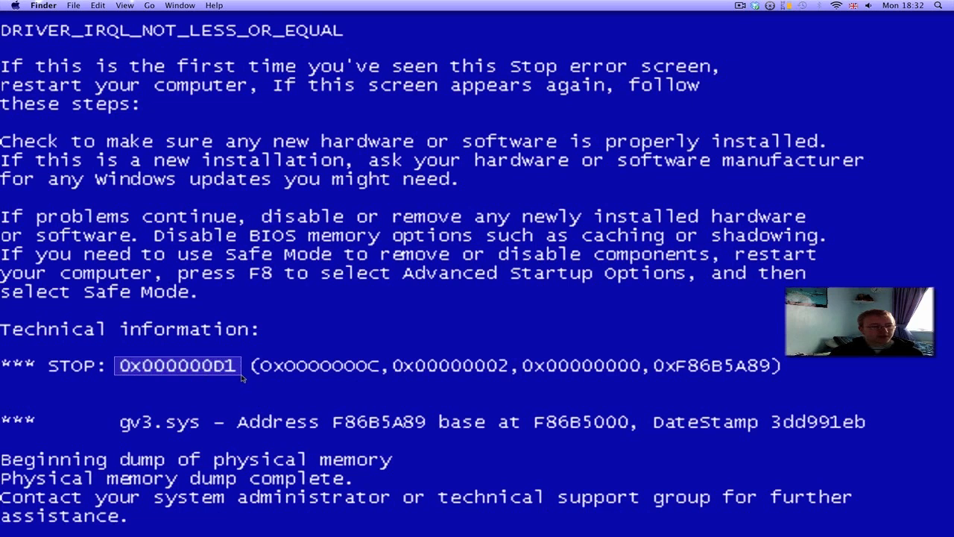
left_click(176, 365)
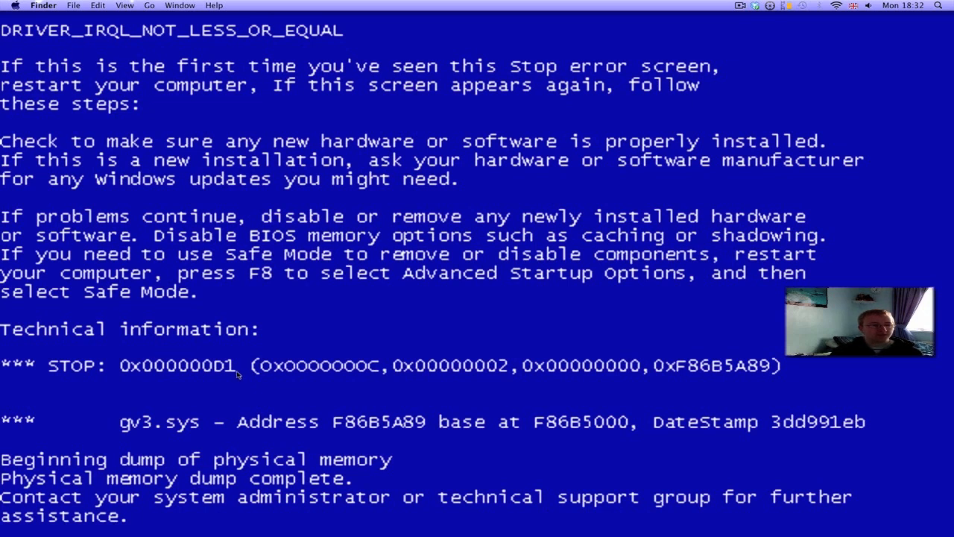
mouse_move(82, 386)
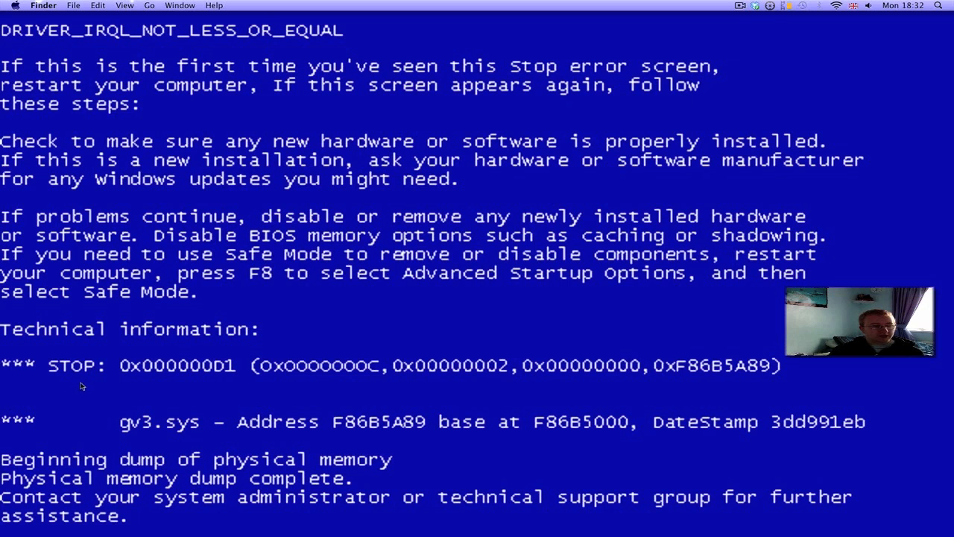
mouse_move(114, 447)
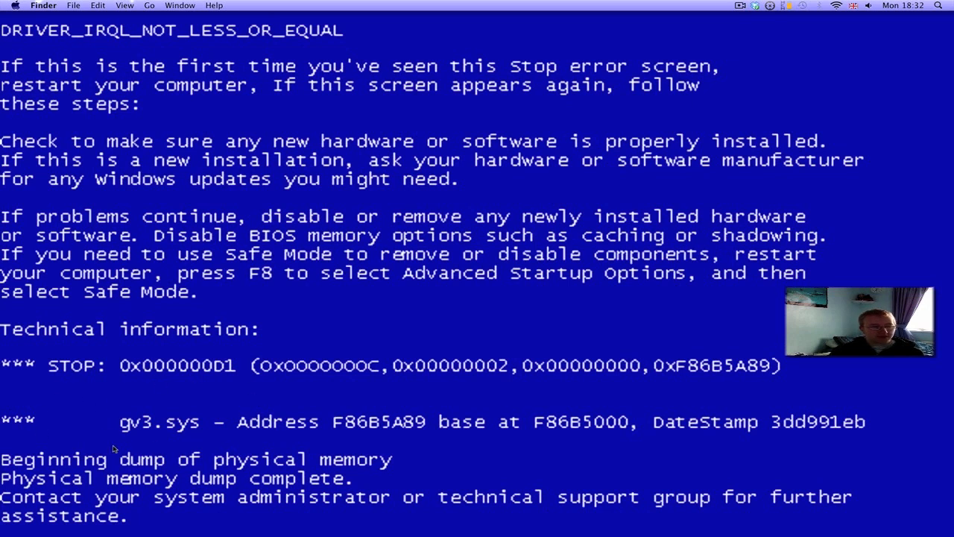
double_click(158, 421)
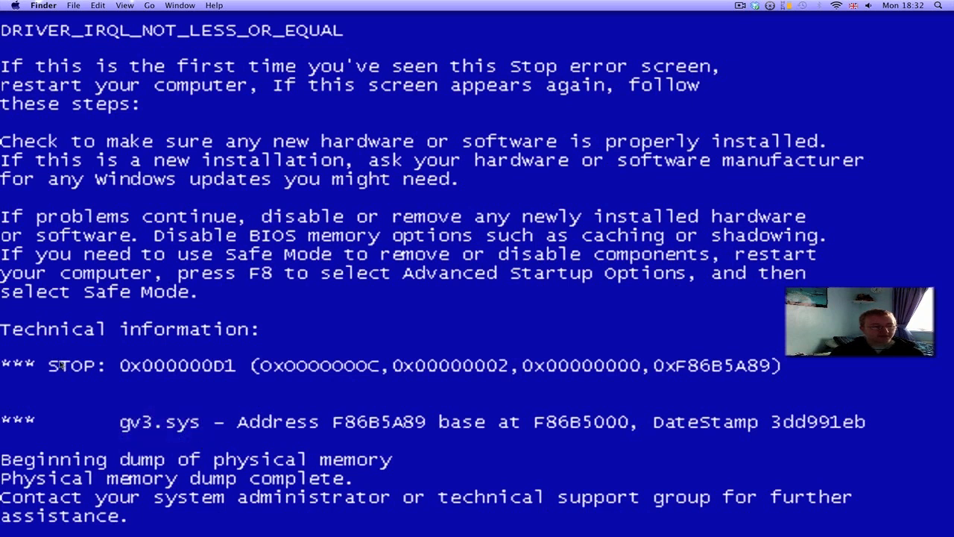
mouse_move(111, 409)
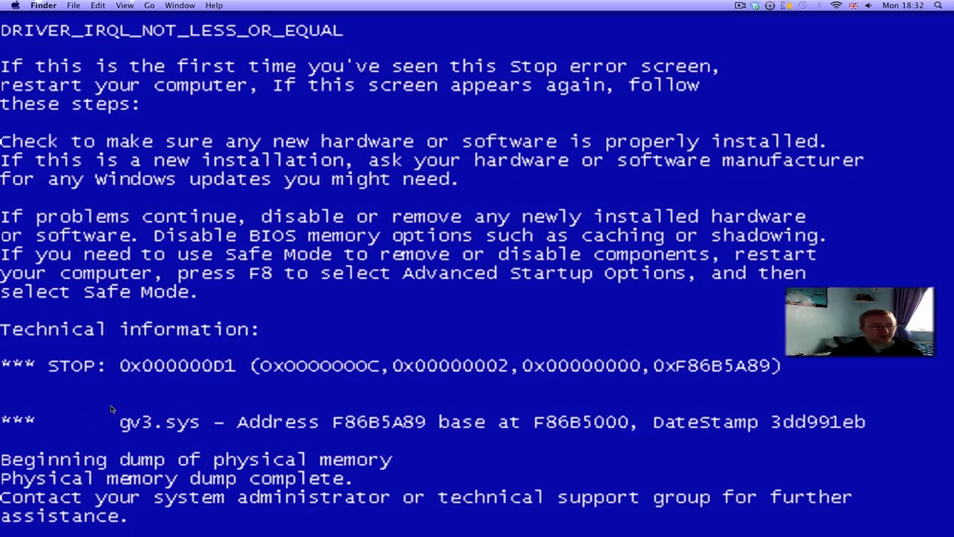
mouse_move(105, 395)
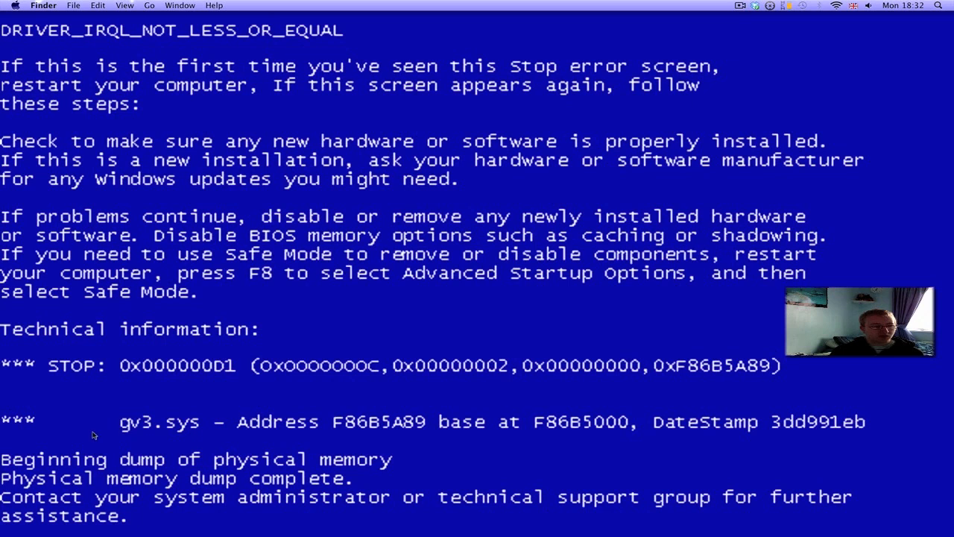
mouse_move(87, 387)
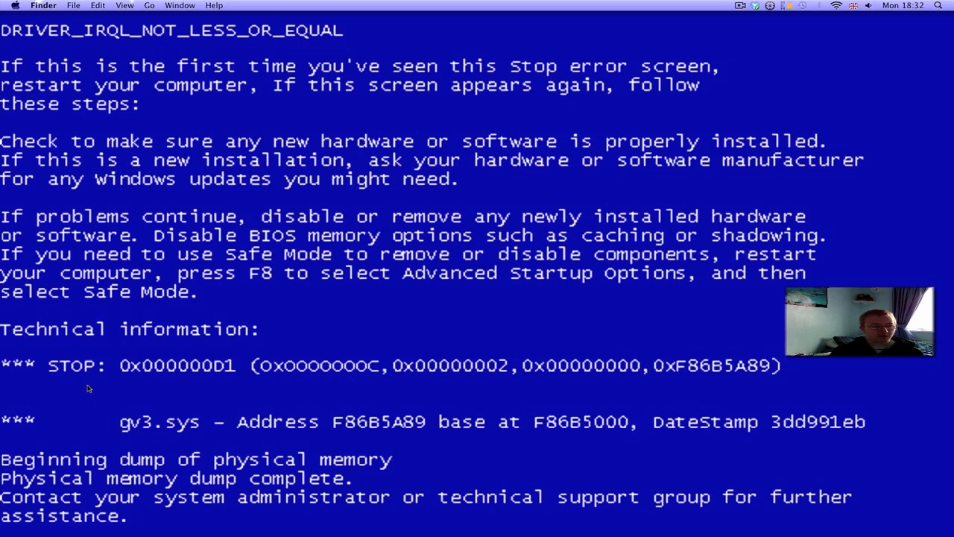
double_click(158, 421)
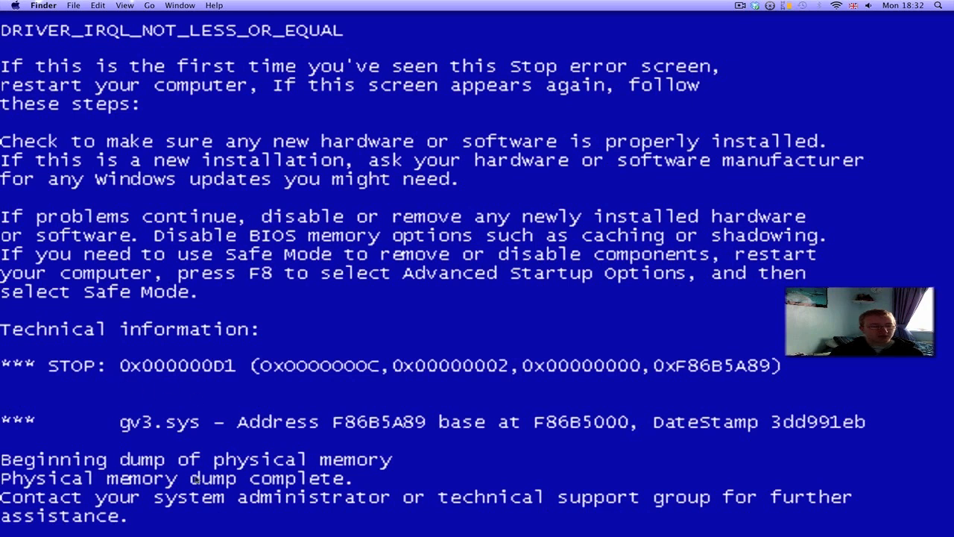
mouse_move(122, 411)
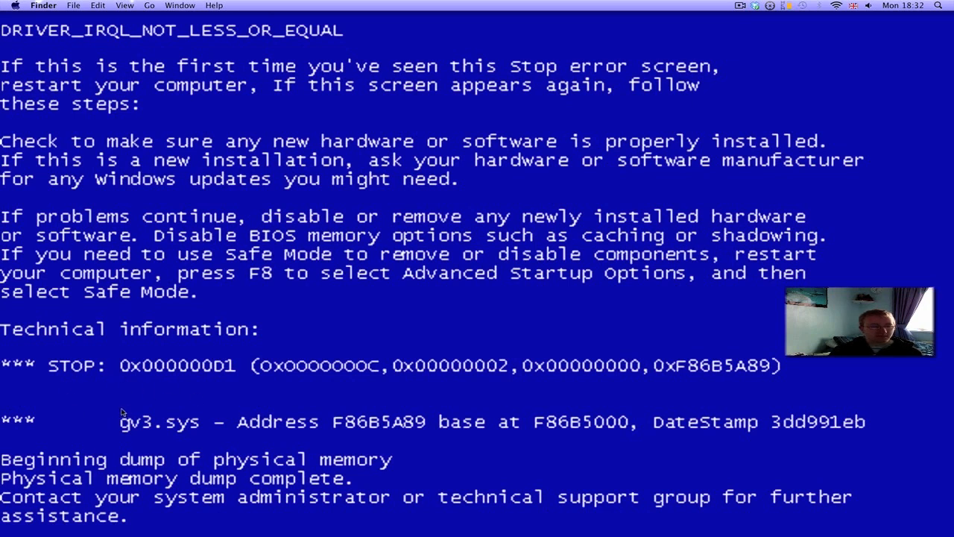